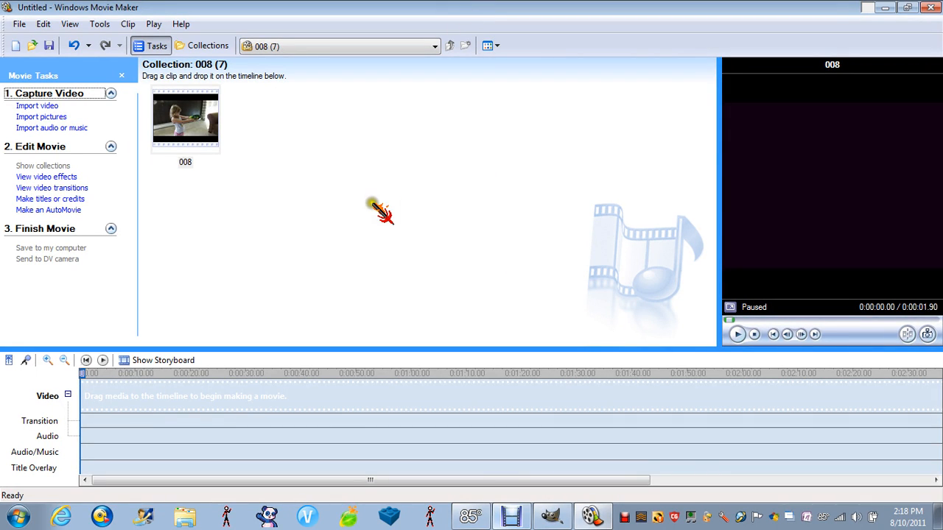
pyautogui.moveTo(409, 176)
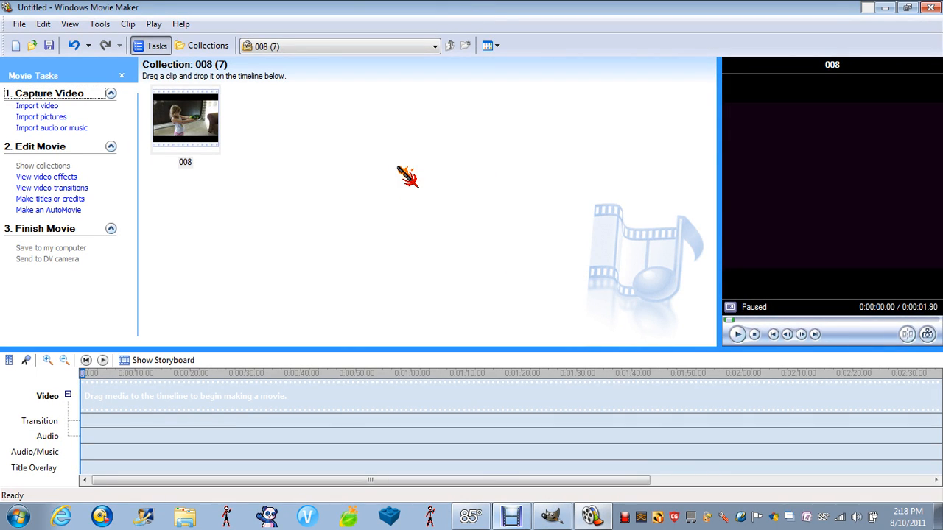
pyautogui.moveTo(582, 180)
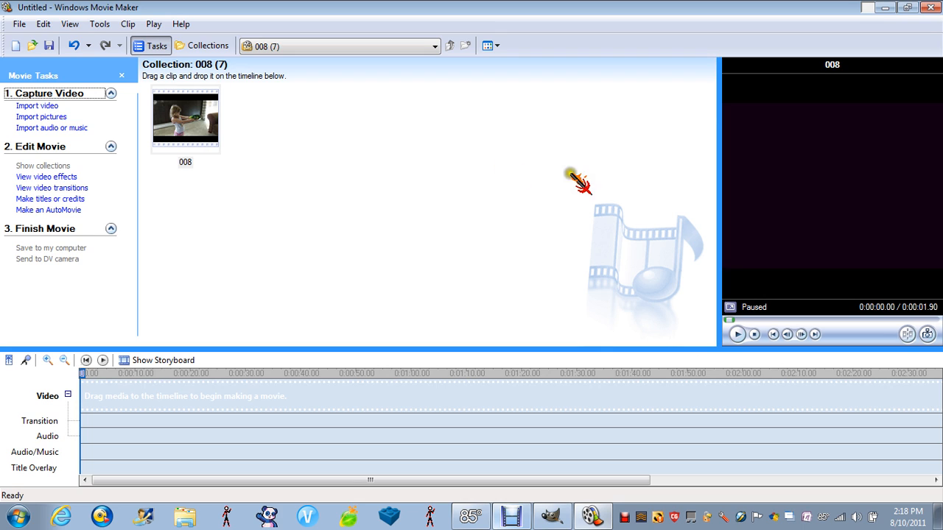
pyautogui.moveTo(549, 243)
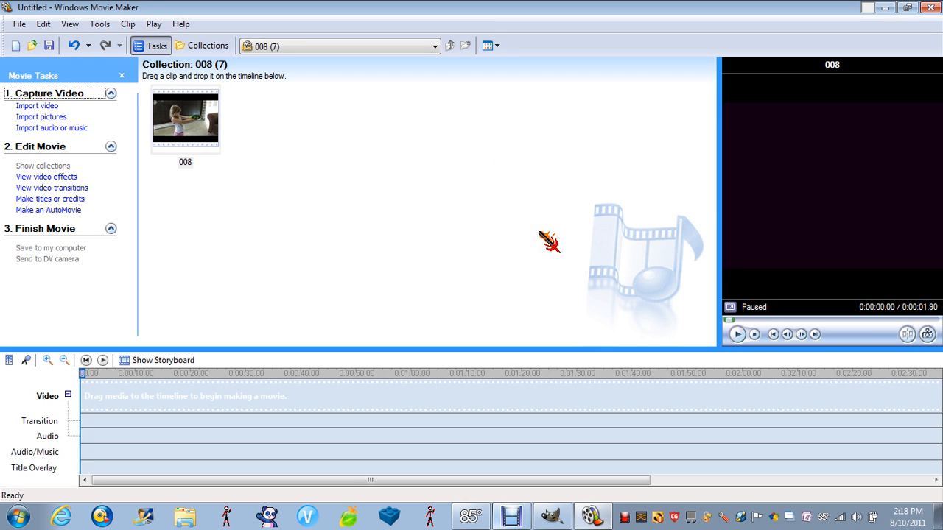
pyautogui.moveTo(454, 155)
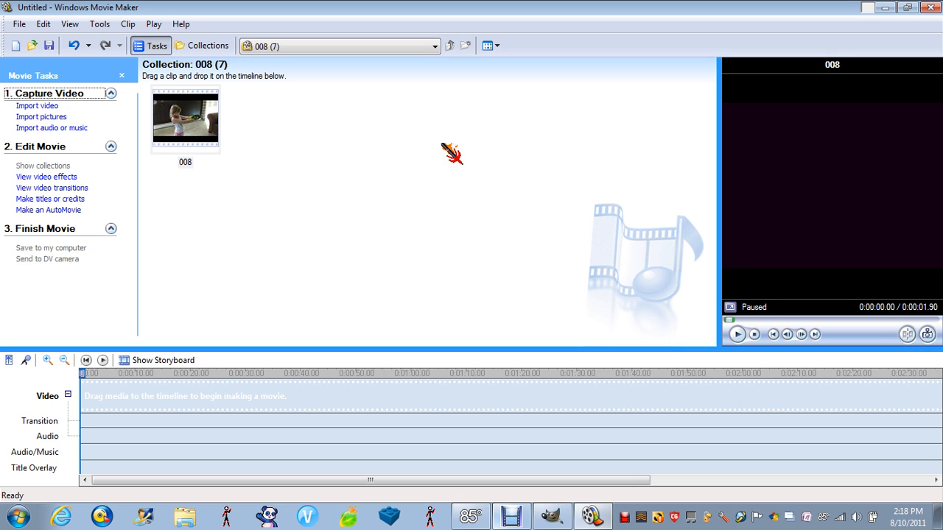
pyautogui.moveTo(185, 118)
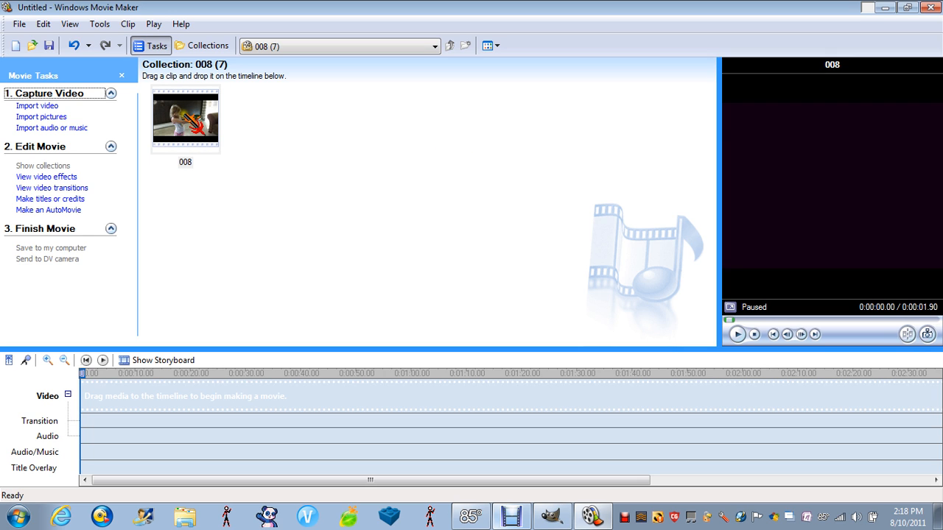
# Place clip 008 on the timeline, play it and pause near the one-second frame
pyautogui.moveTo(186, 118); pyautogui.dragTo(96, 396)
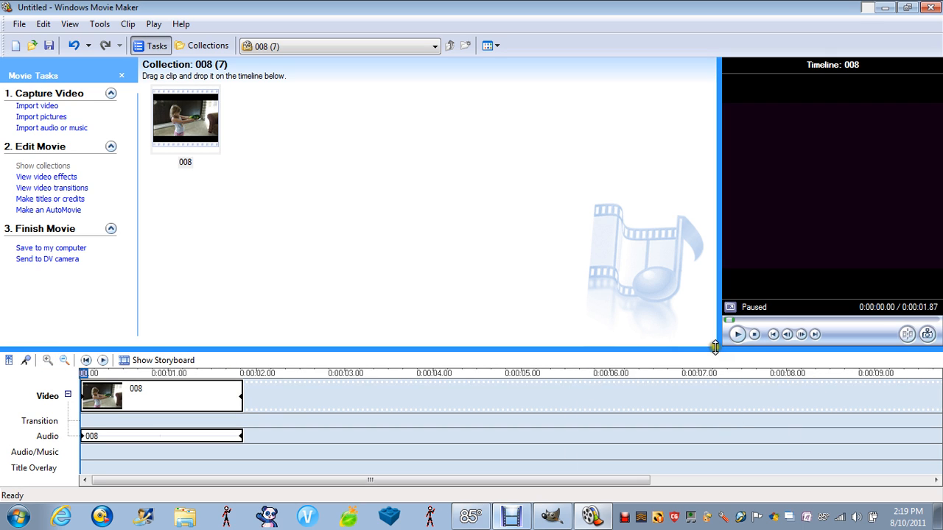
pyautogui.click(737, 334)
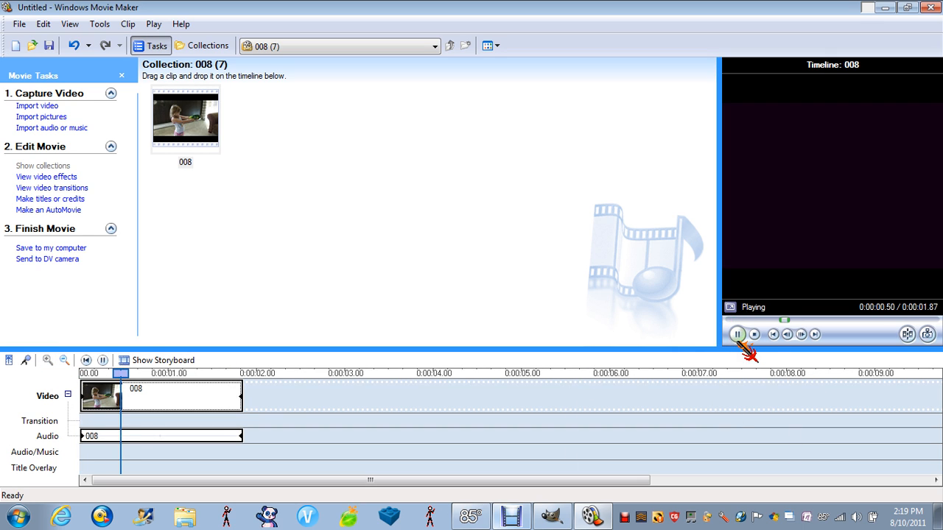
pyautogui.click(736, 333)
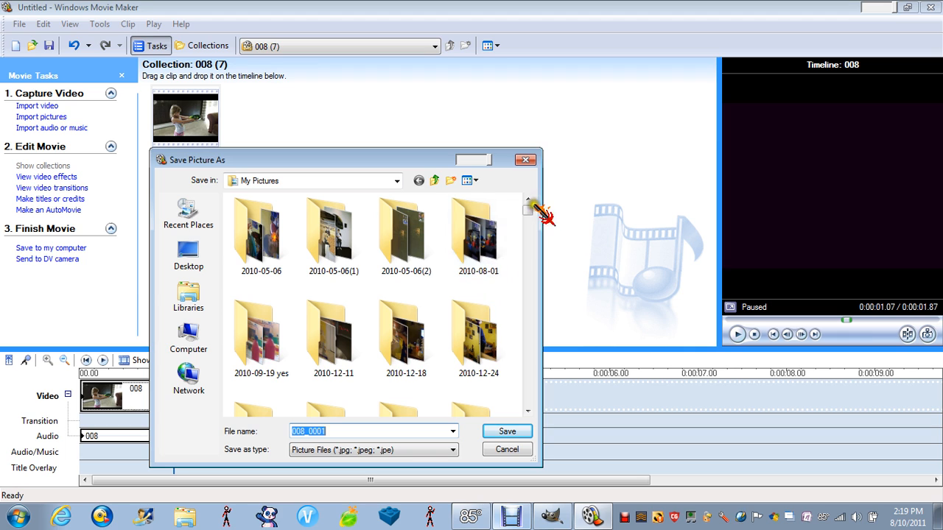
# Save the paused frame as 008_0001 inside the 2010-05-06(1) folder
pyautogui.scroll(-3)
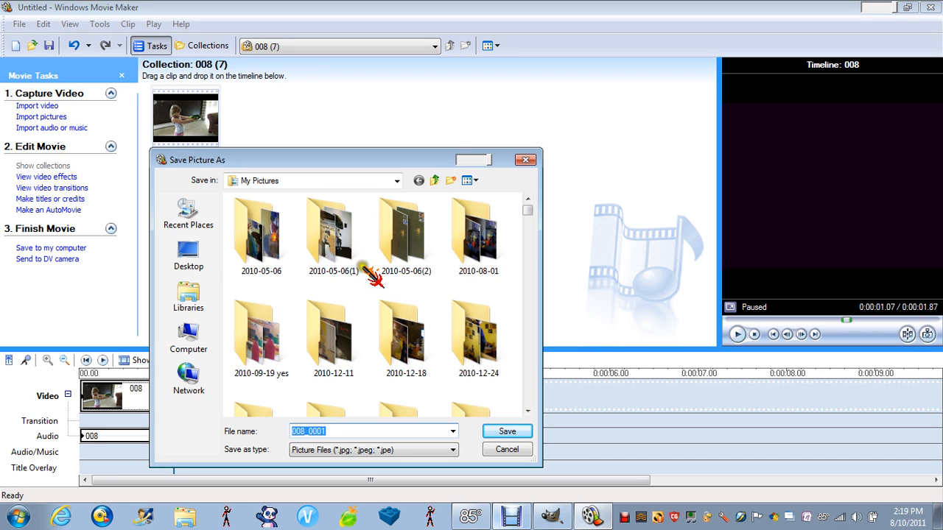
pyautogui.doubleClick(333, 232)
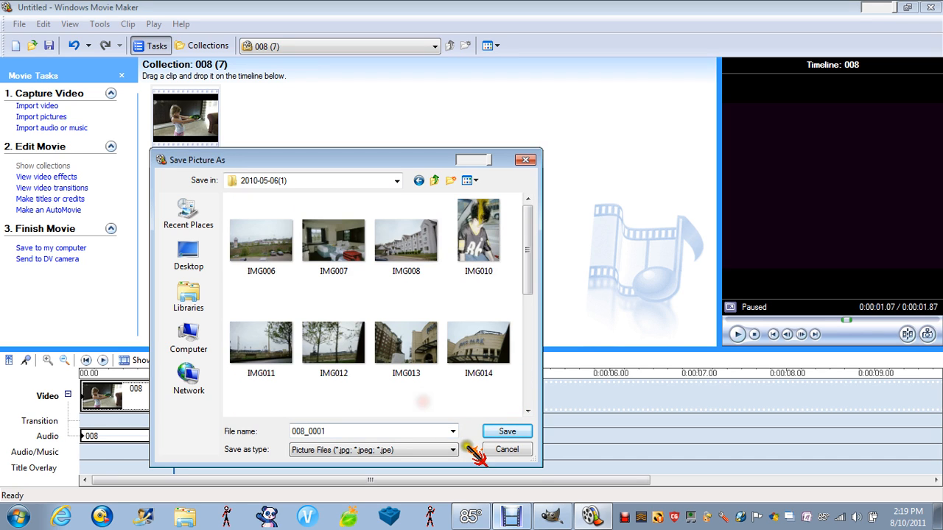
pyautogui.click(507, 430)
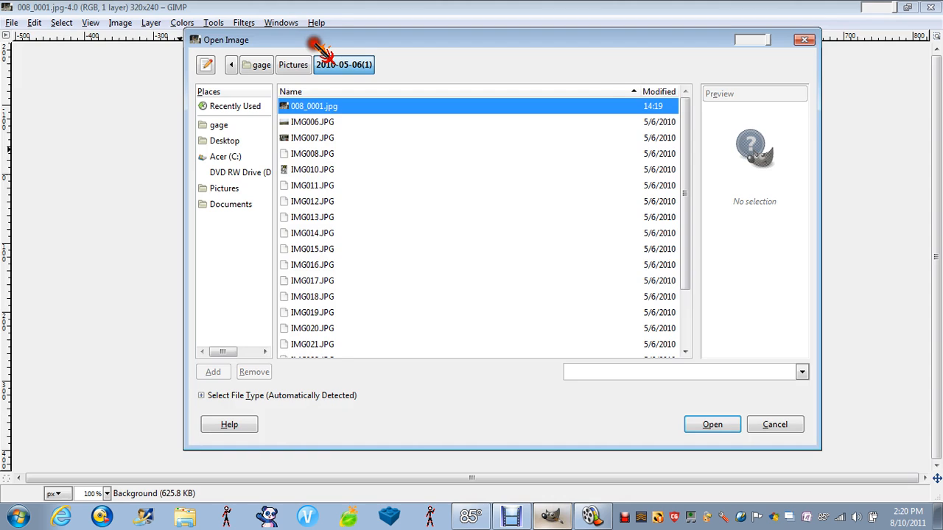
# Show the 2010-05-06(1) folder listing to locate side.png for opening
pyautogui.click(293, 65)
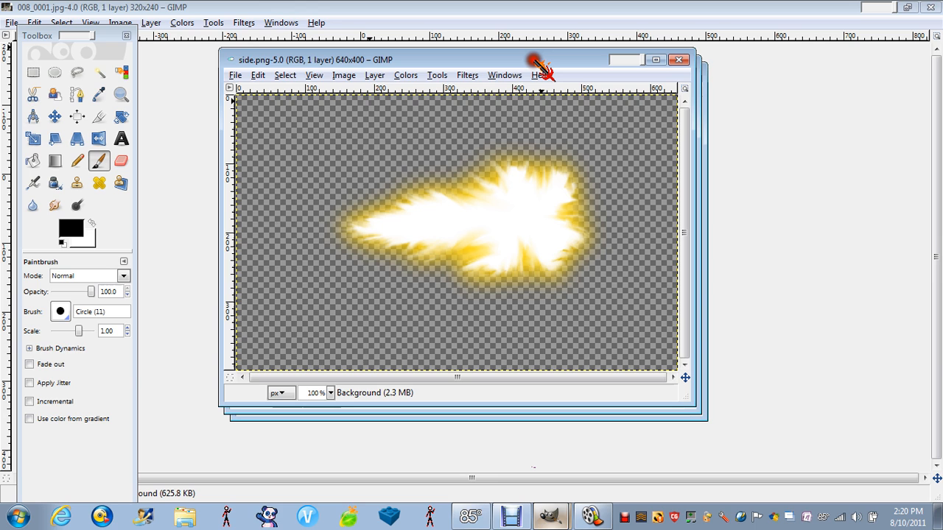
# Maximize side.png and draw a rectangular selection around the yellow flash
pyautogui.moveTo(465, 59); pyautogui.dragTo(454, 33)
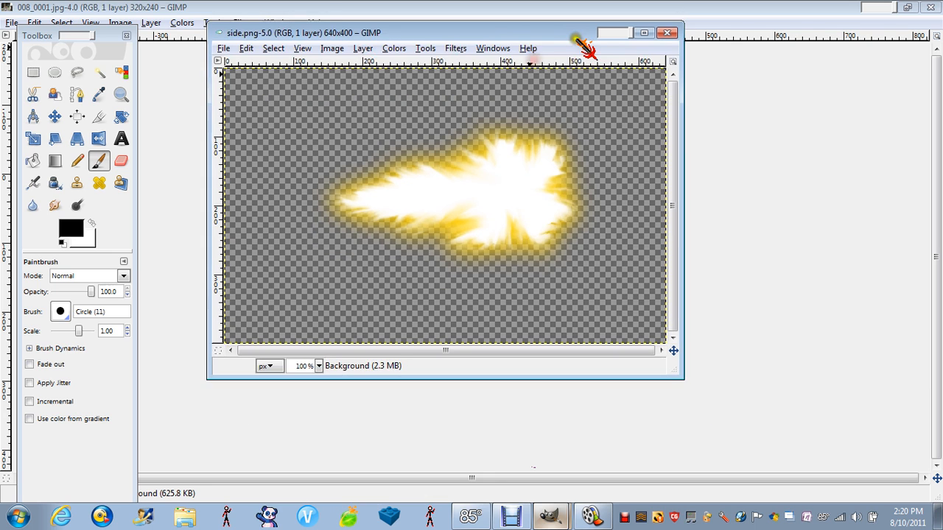
pyautogui.click(644, 32)
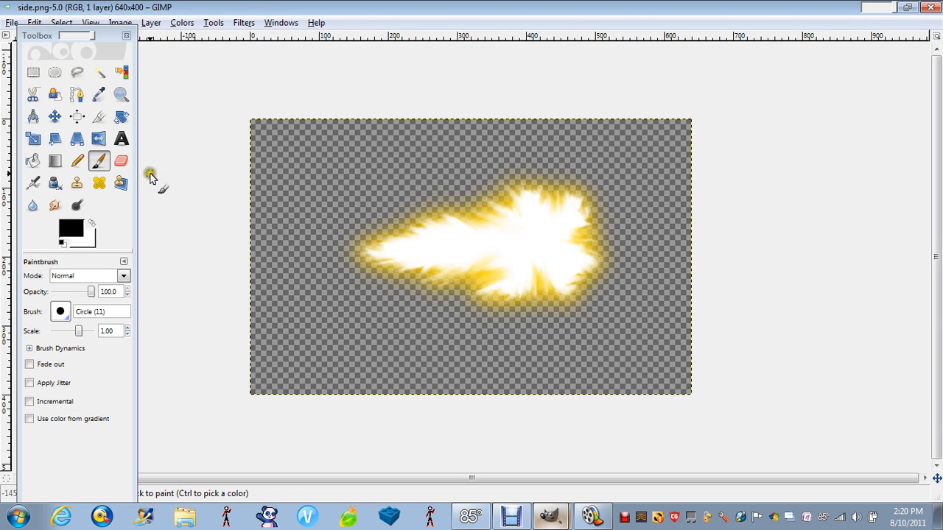
pyautogui.moveTo(33, 72)
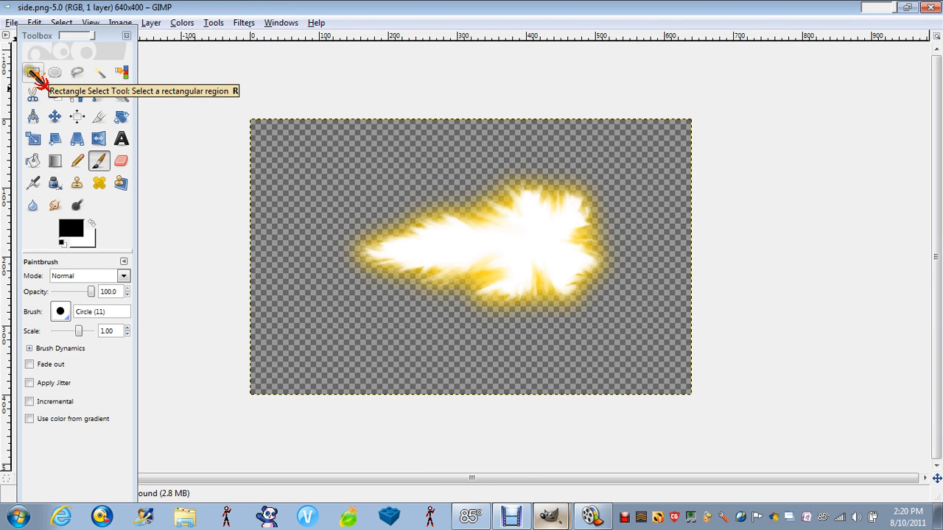
pyautogui.click(33, 72)
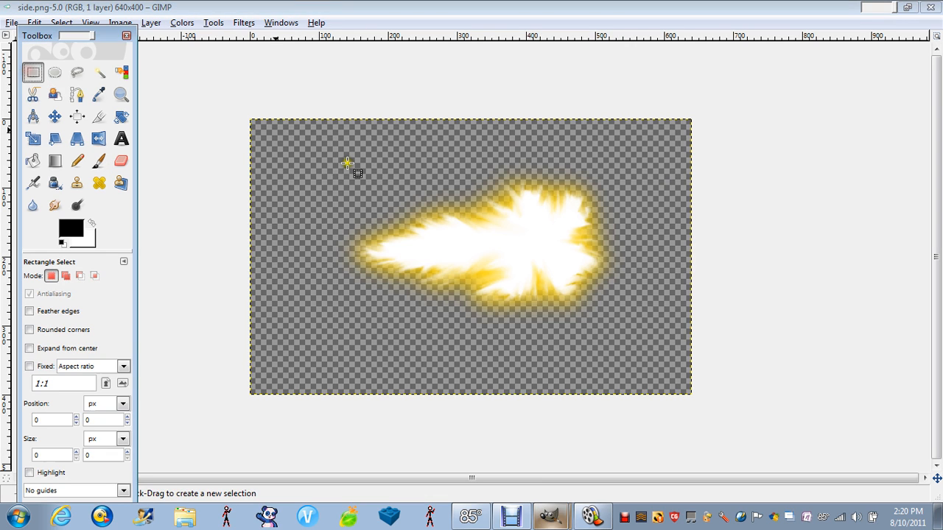
pyautogui.moveTo(346, 162); pyautogui.dragTo(516, 331)
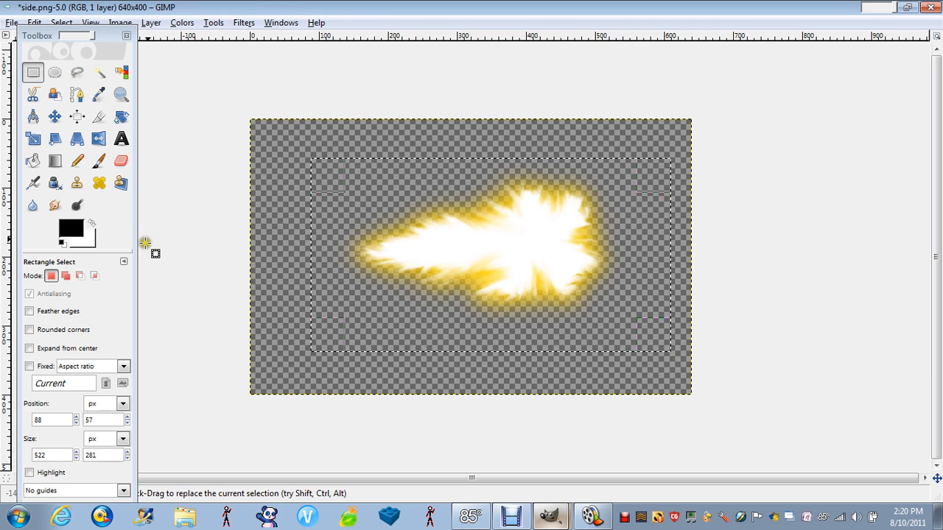
pyautogui.moveTo(356, 287)
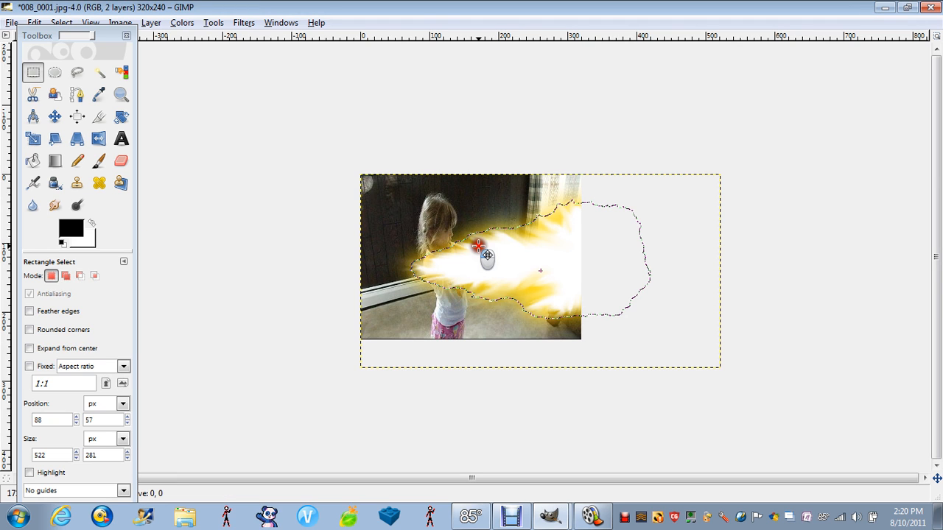
# Rotate the pasted muzzle flash about -13 degrees to align with the toy gun
pyautogui.click(33, 138)
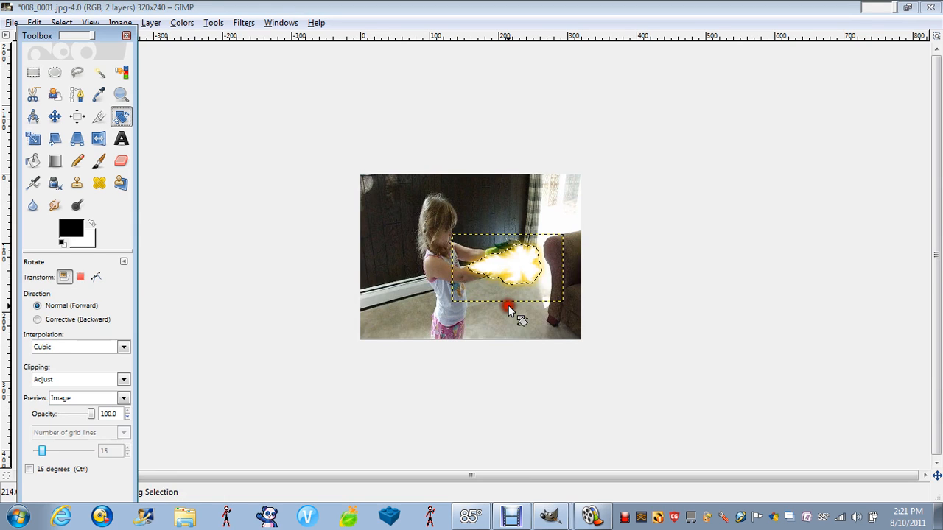
pyautogui.click(55, 116)
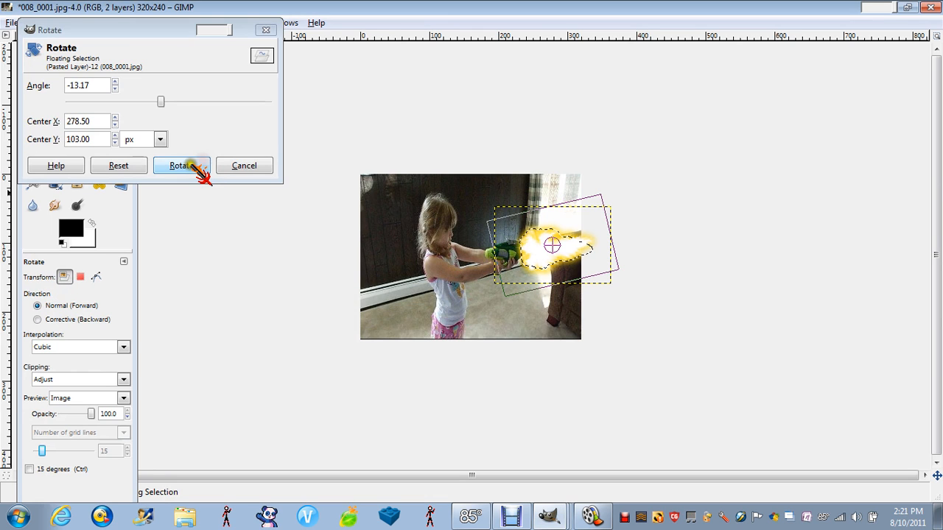
pyautogui.click(181, 165)
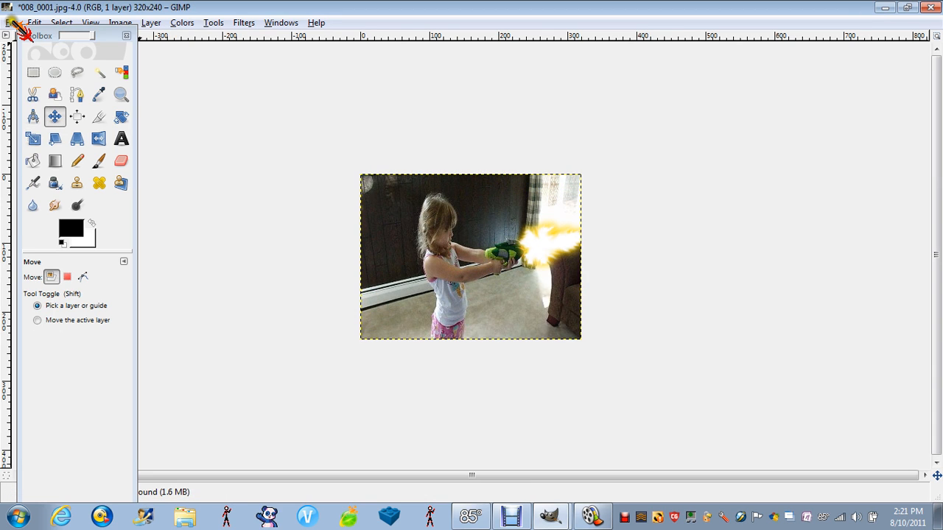
# Overwrite 008_0001.jpg with the composited frame, accepting the JPEG quality settings
pyautogui.click(12, 22)
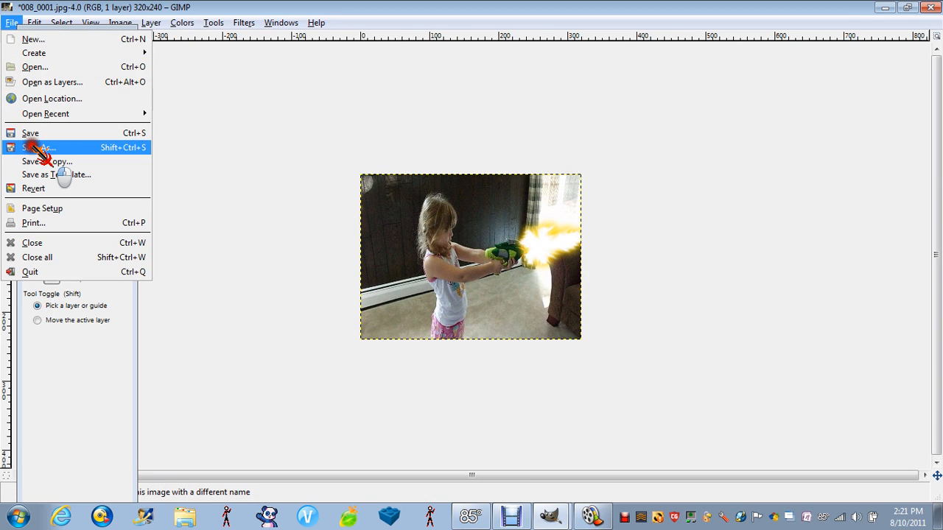
pyautogui.click(46, 147)
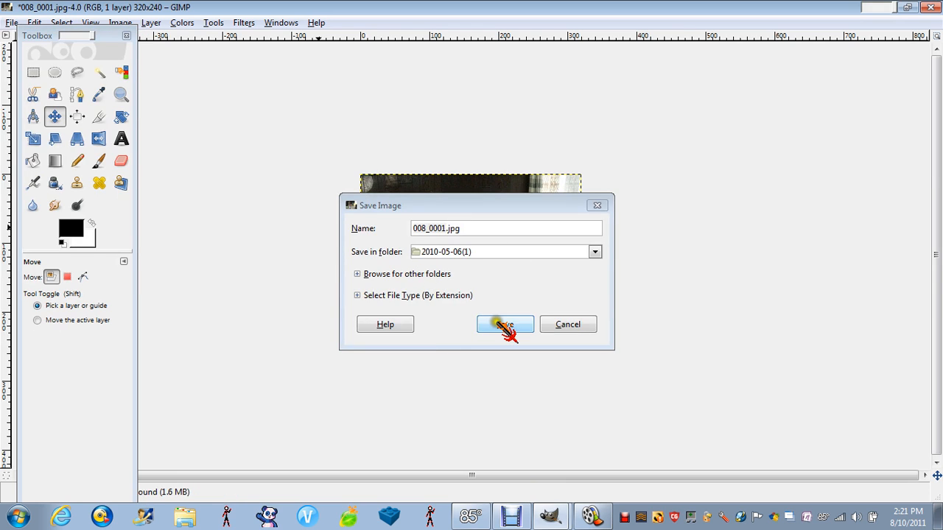
pyautogui.click(503, 326)
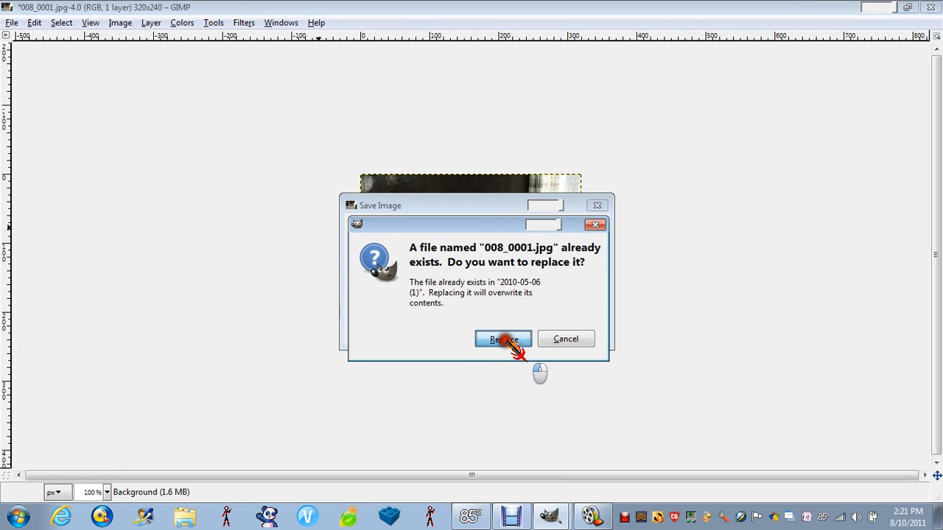
pyautogui.click(503, 339)
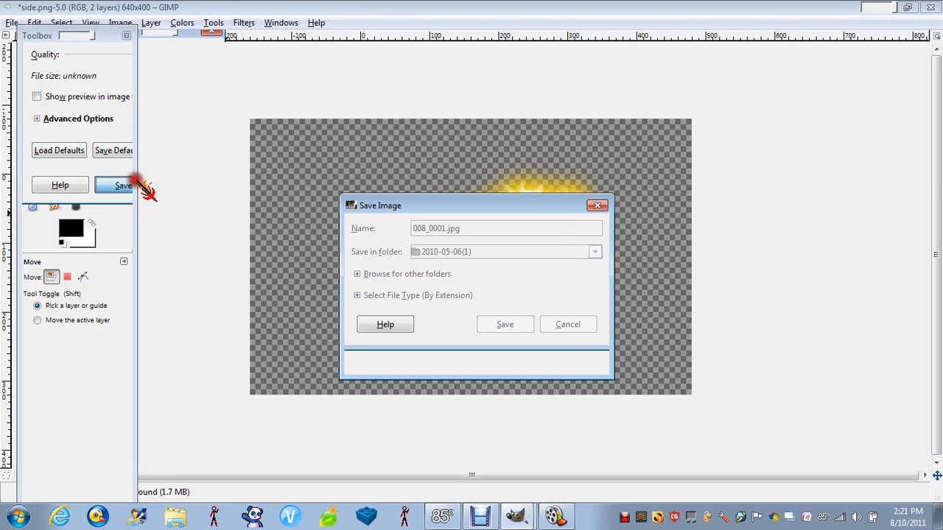
pyautogui.click(504, 324)
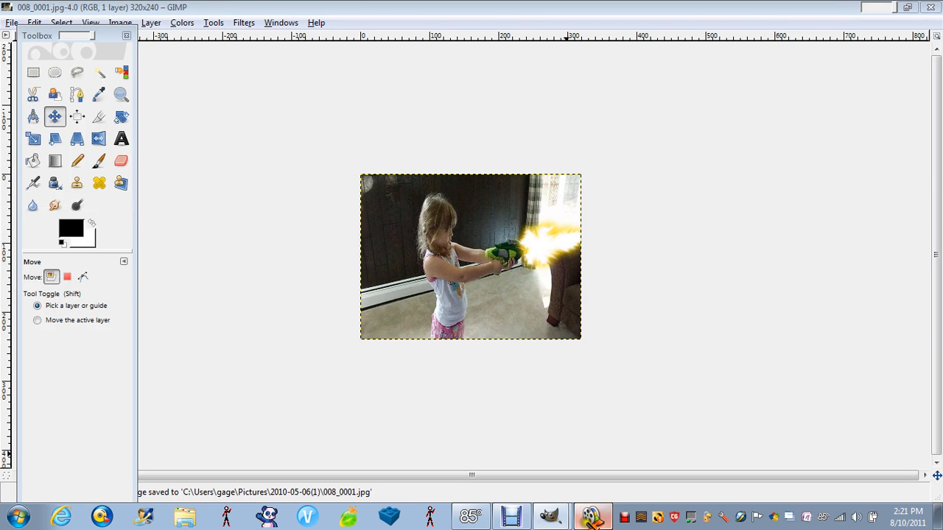
# Switch to Movie Maker and import the edited 008_0001 still into the collection
pyautogui.click(592, 515)
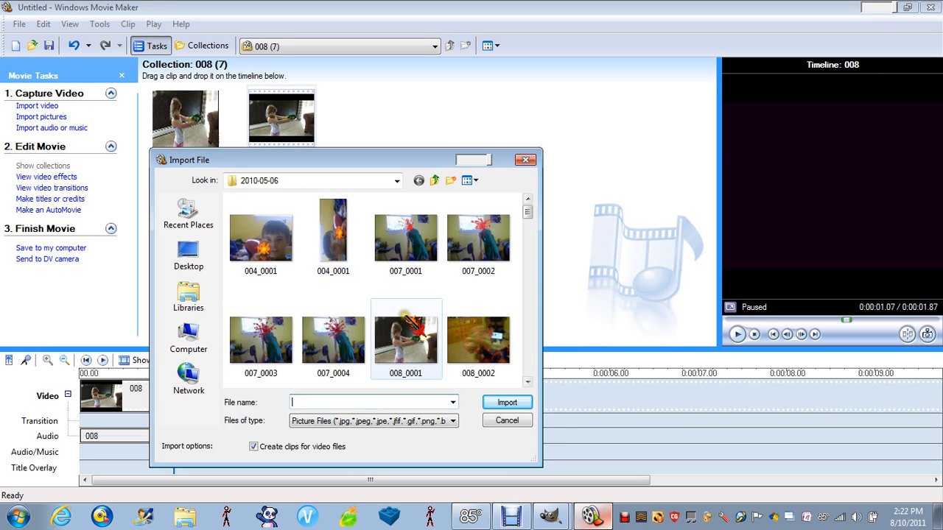
pyautogui.click(405, 339)
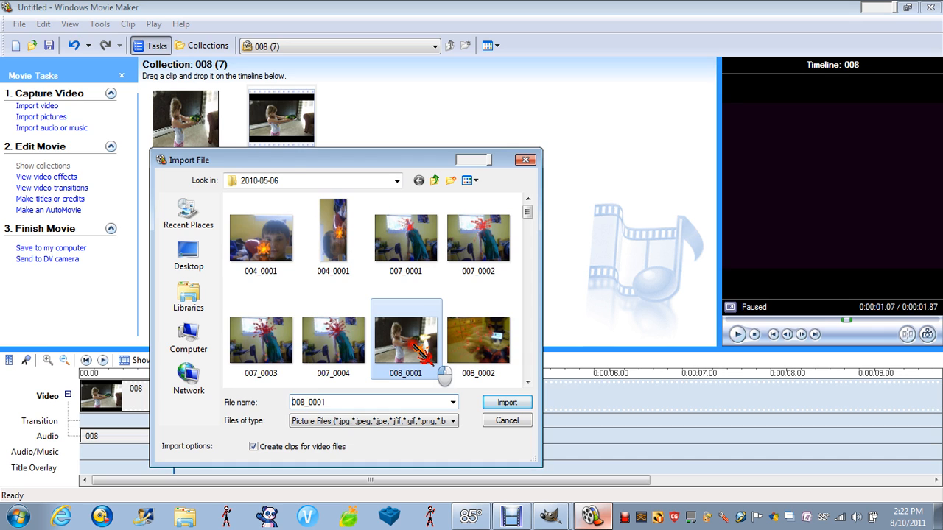
pyautogui.click(507, 403)
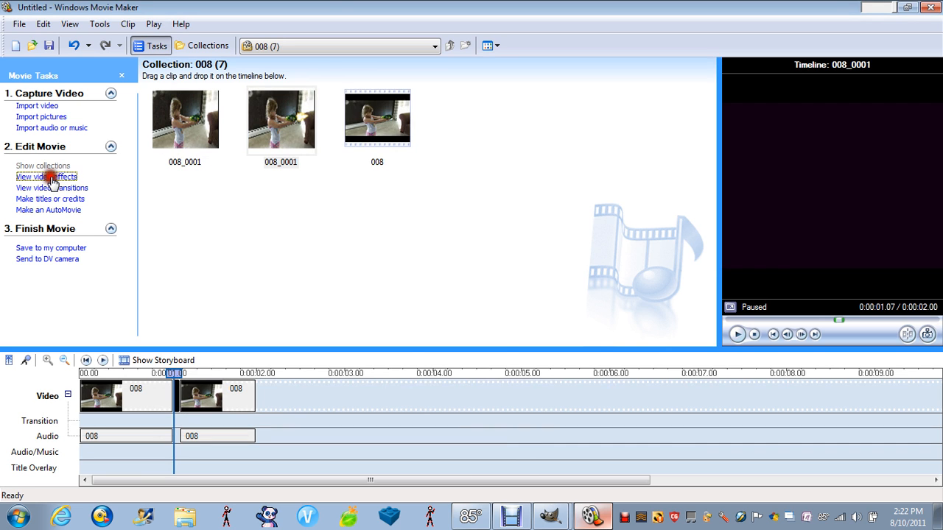
# Browse Video Effects, preview Speed Up, Double, return to the collection and select the second timeline clip
pyautogui.click(47, 177)
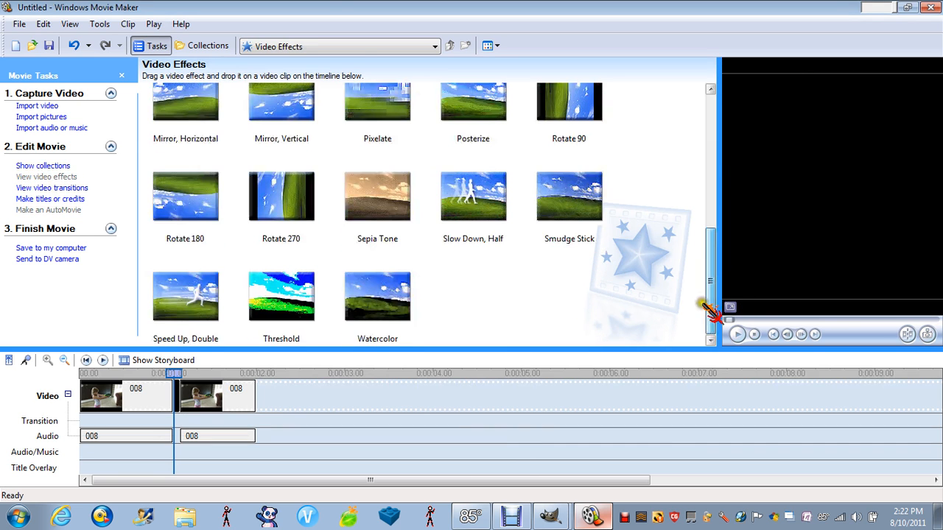
pyautogui.click(185, 296)
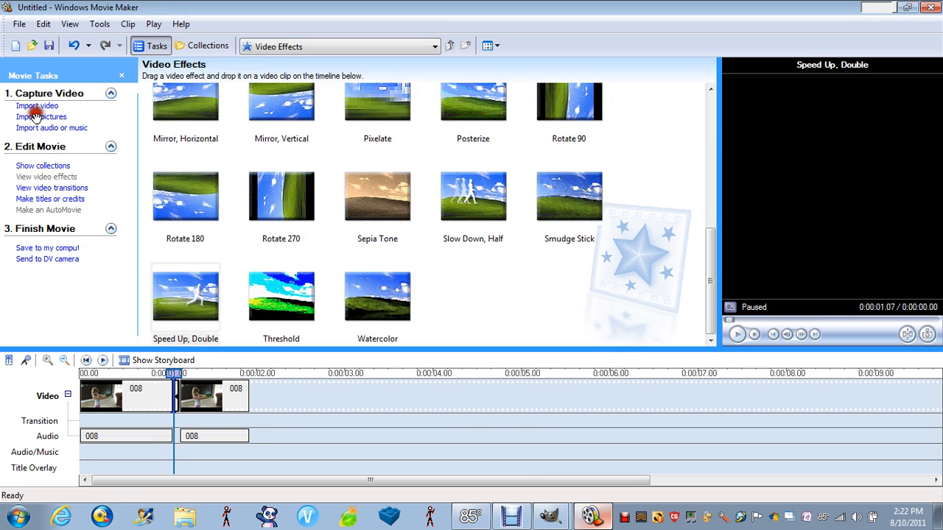
pyautogui.click(43, 165)
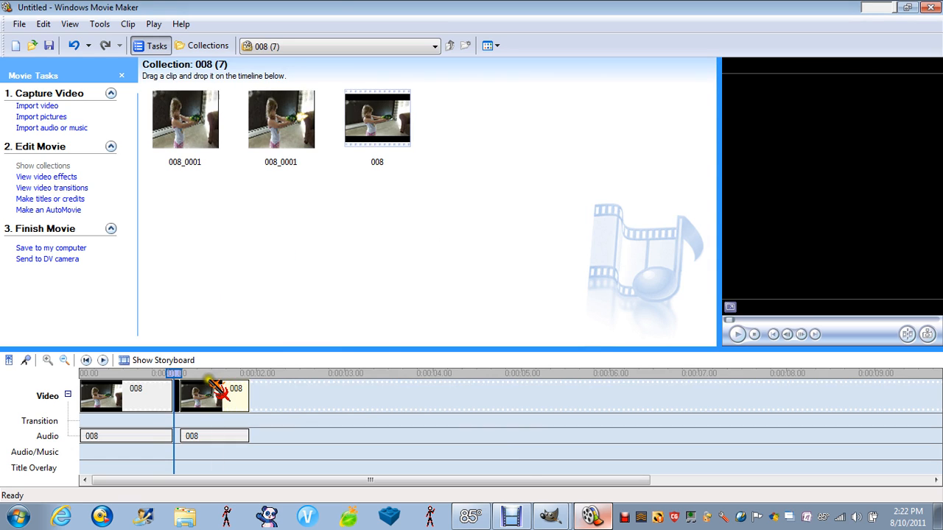
pyautogui.click(213, 394)
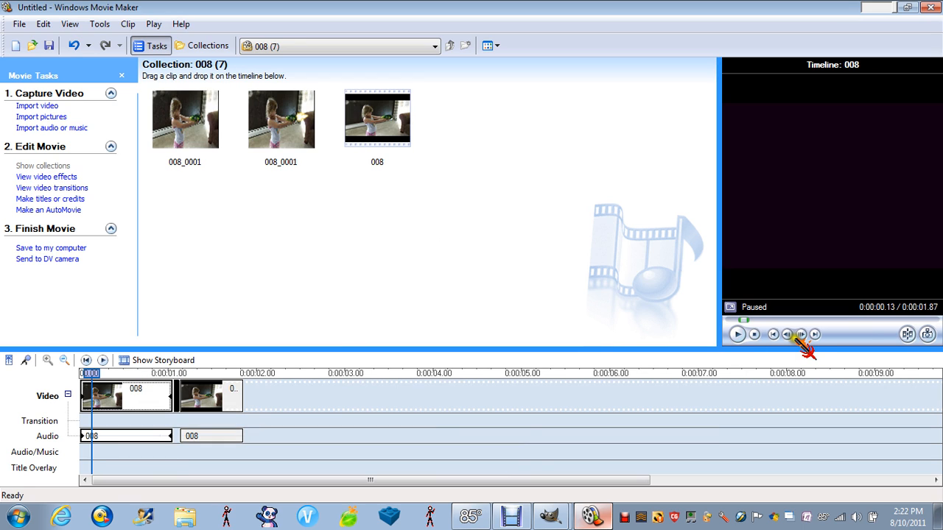
pyautogui.click(802, 335)
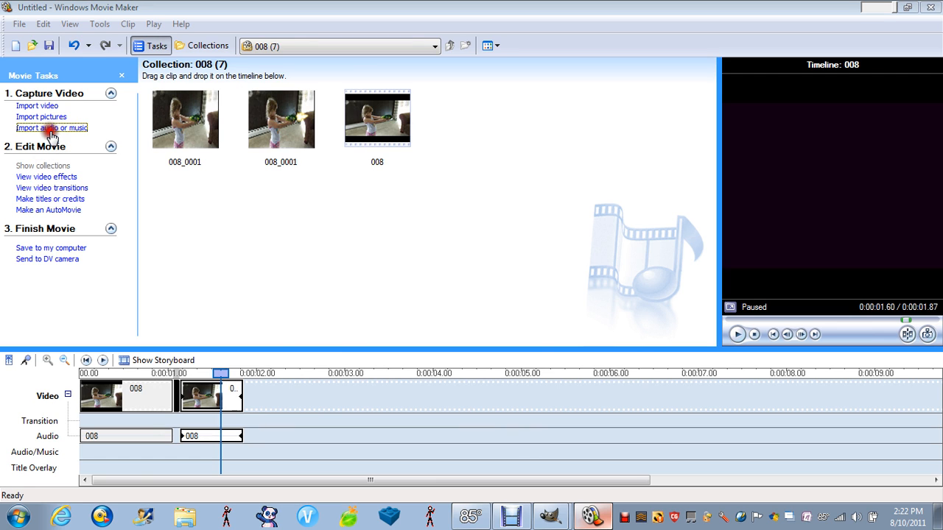
# Choose Shotgun Firing 1 from My Music in the audio import dialog
pyautogui.click(51, 126)
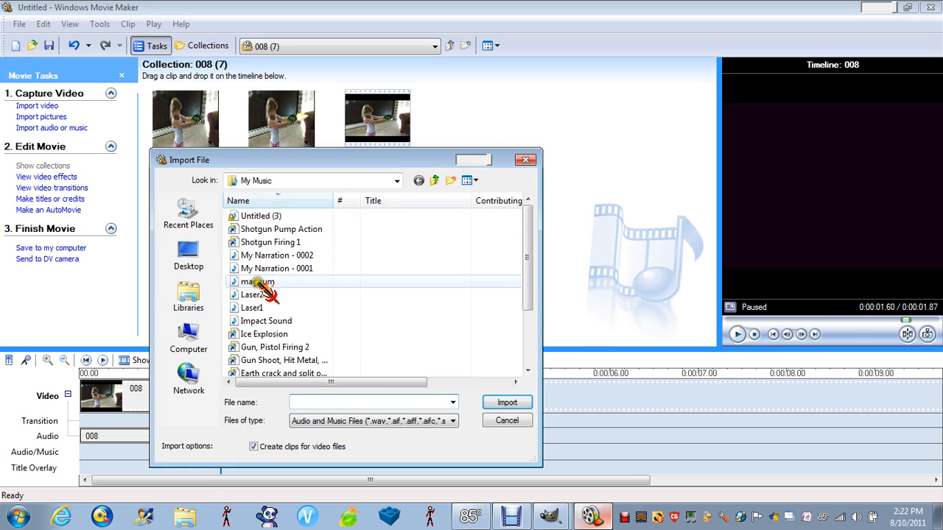
pyautogui.click(271, 241)
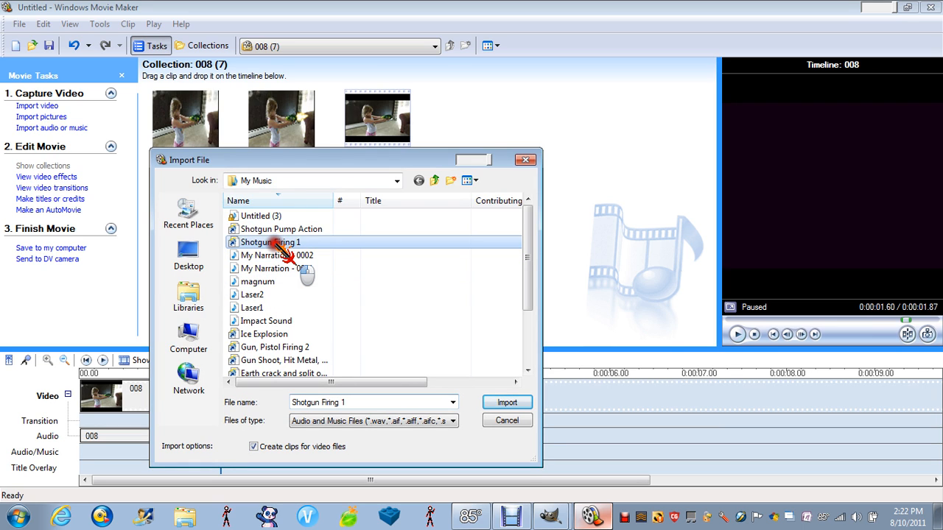